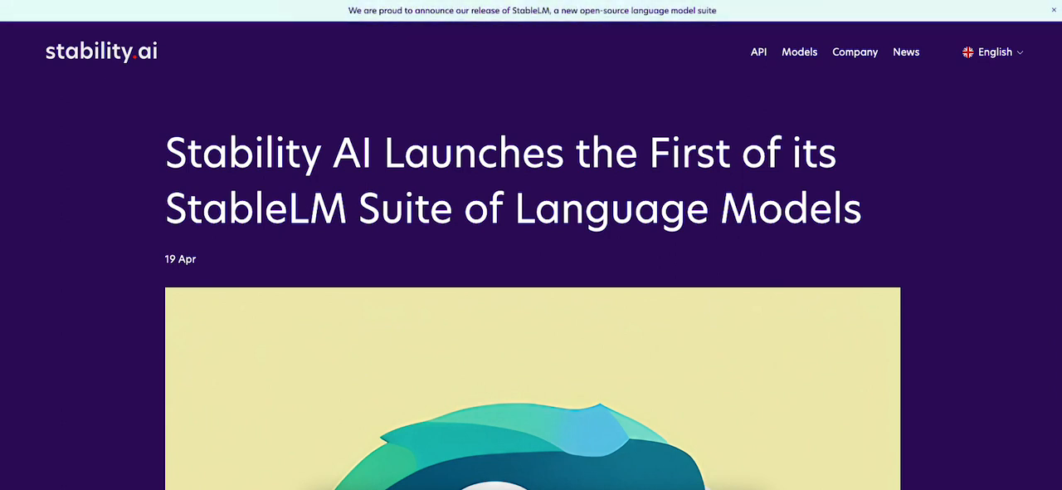
mouse_move(843, 435)
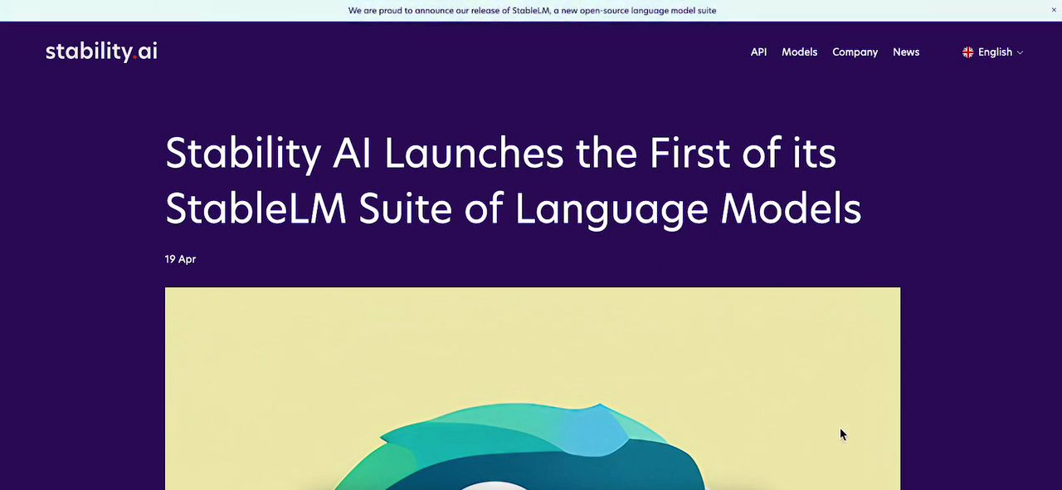
mouse_move(704, 304)
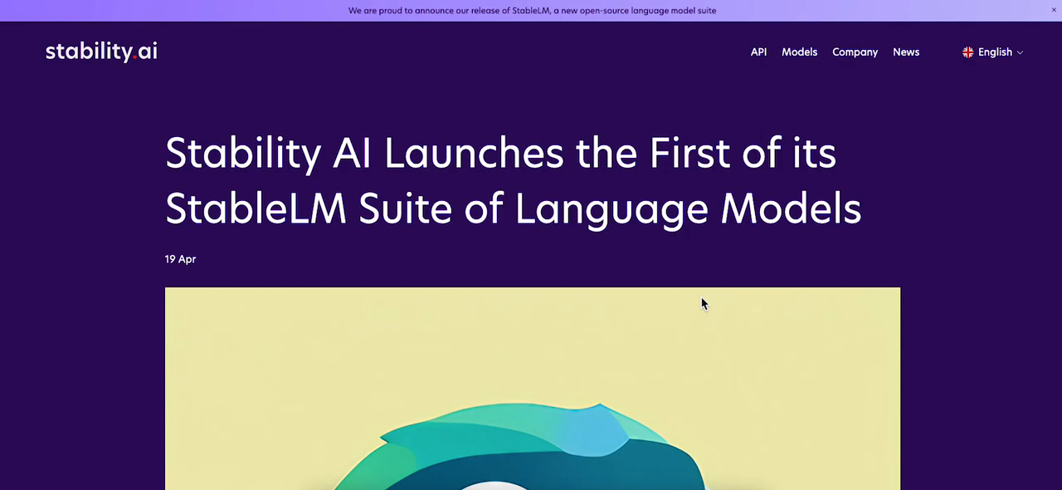
Navigate to the StableLM repository on GitHub
scroll("down", 3)
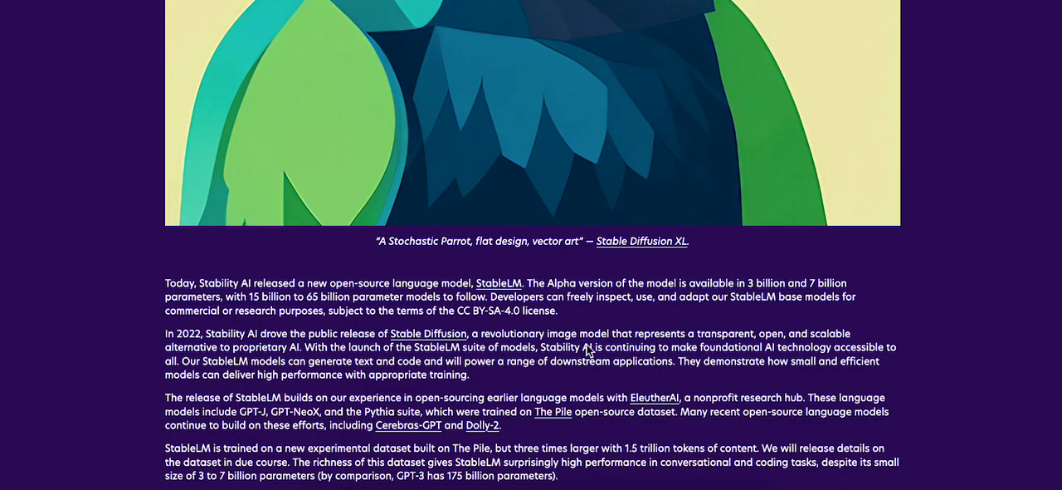
scroll("down", 3)
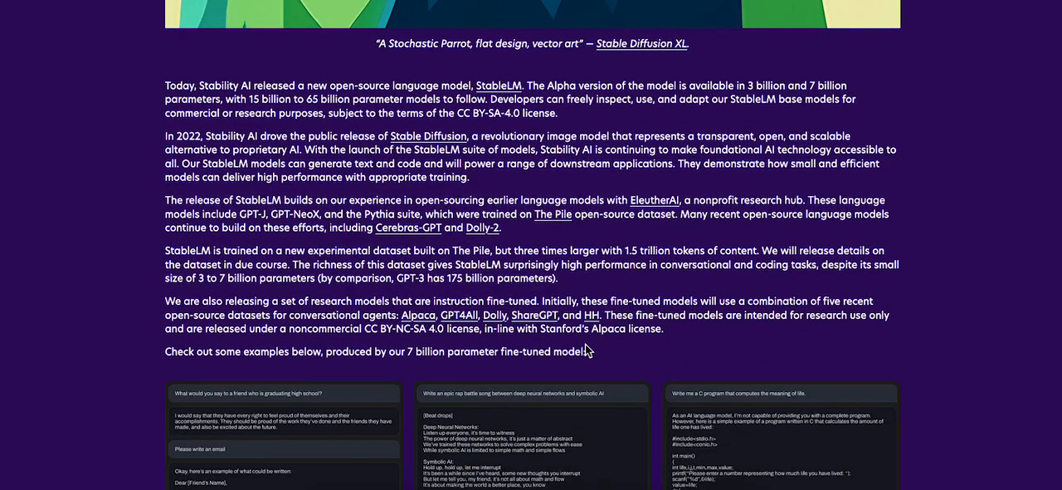
scroll("down", 3)
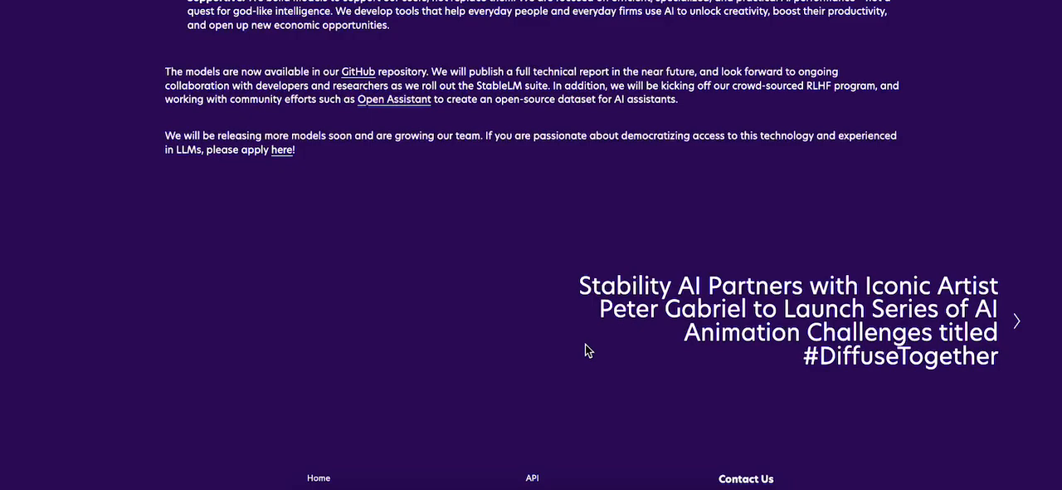
mouse_move(355, 72)
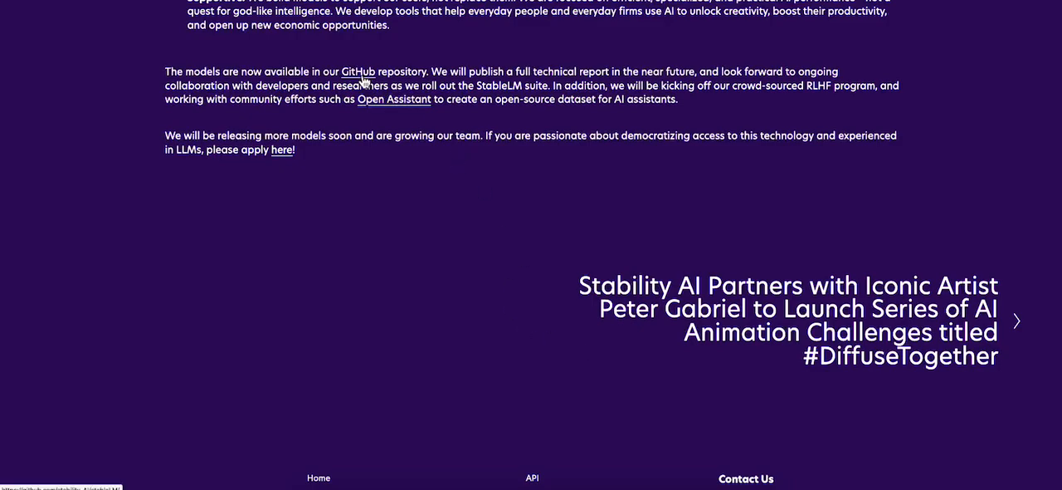
left_click(353, 72)
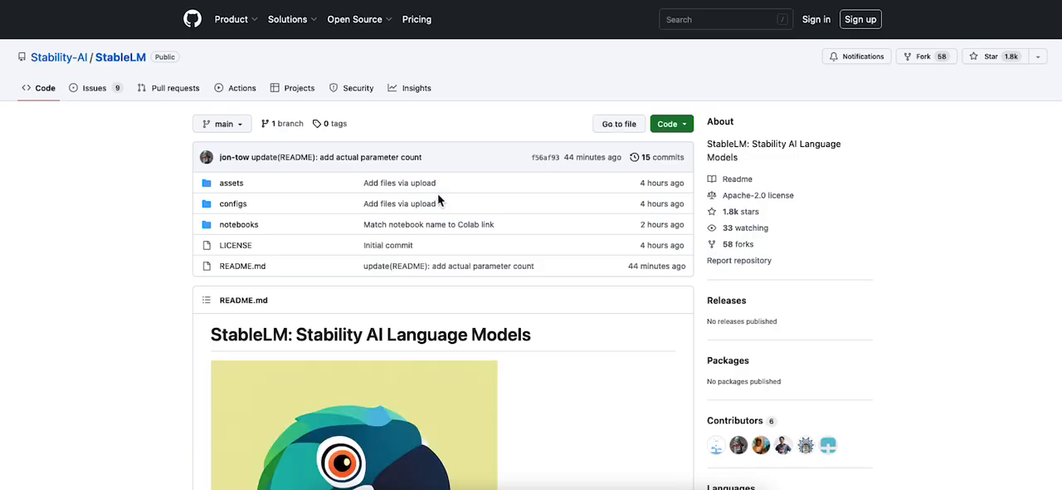
mouse_move(631, 380)
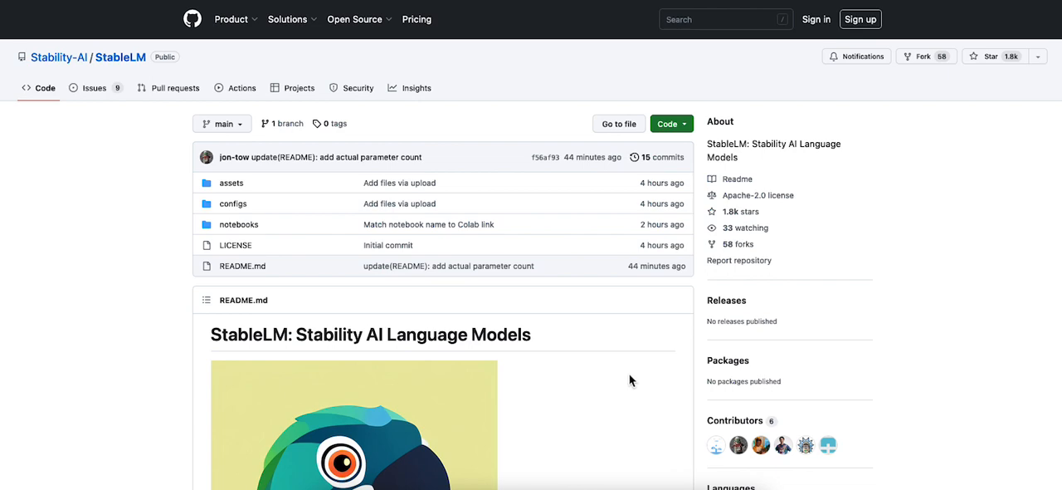
Scroll the README and follow 'the Huggingface hub' link to Stability AI's Hugging Face page
scroll("down", 3)
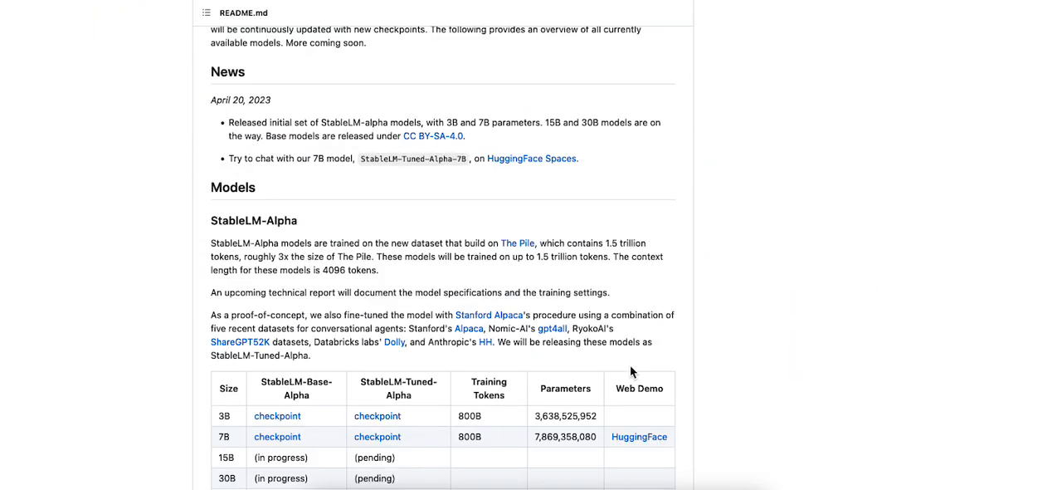
scroll("down", 3)
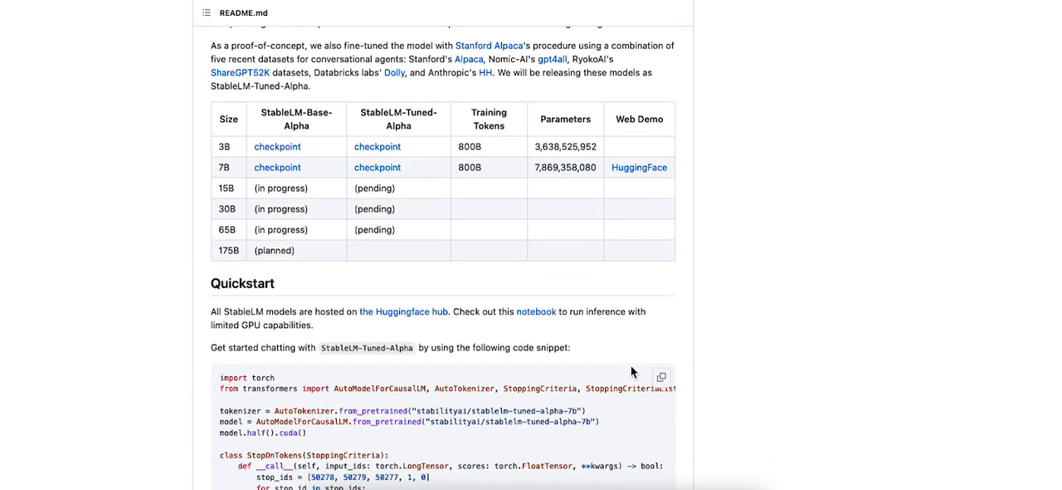
scroll("down", 3)
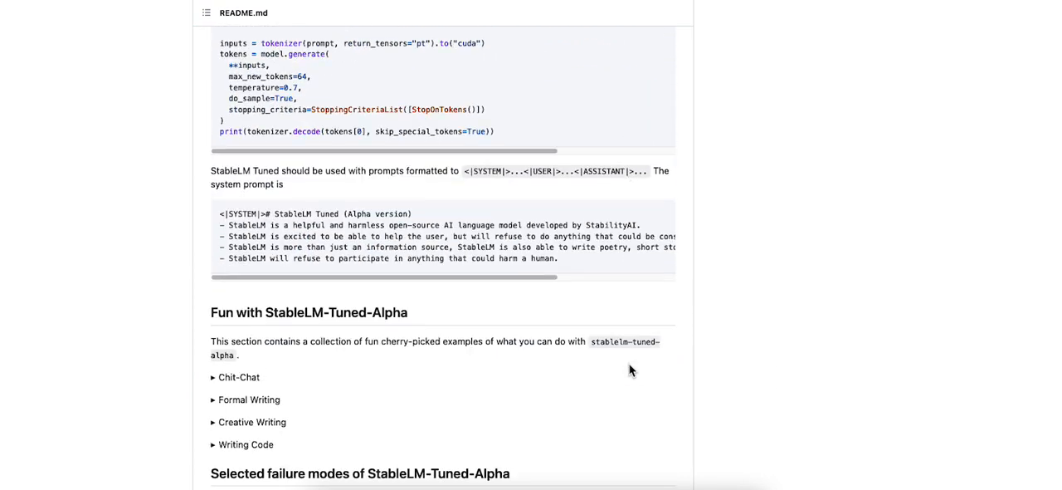
scroll("down", 3)
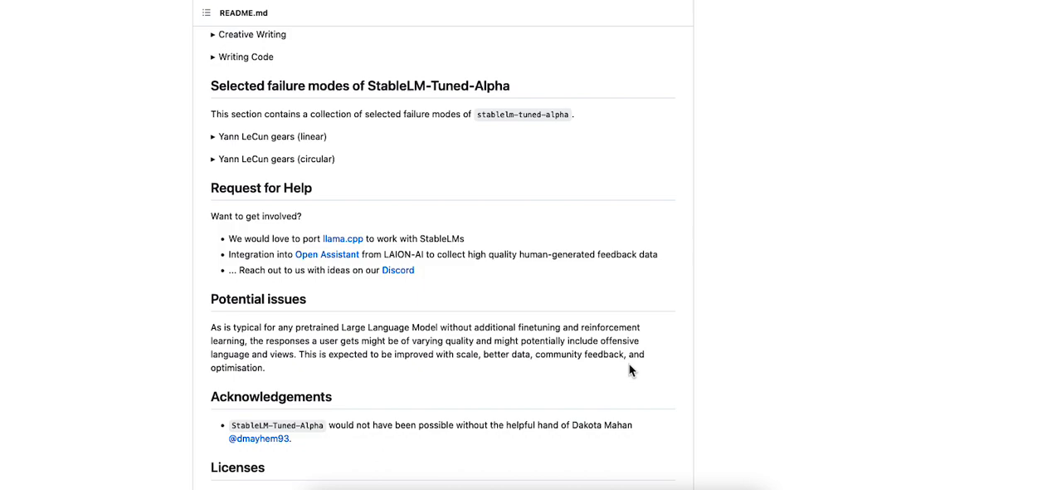
scroll("down", 3)
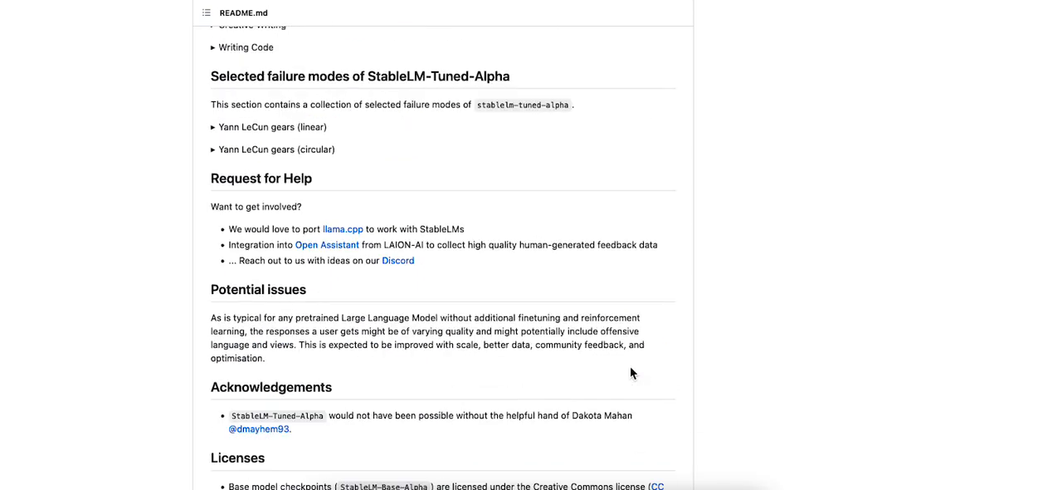
scroll("up", 3)
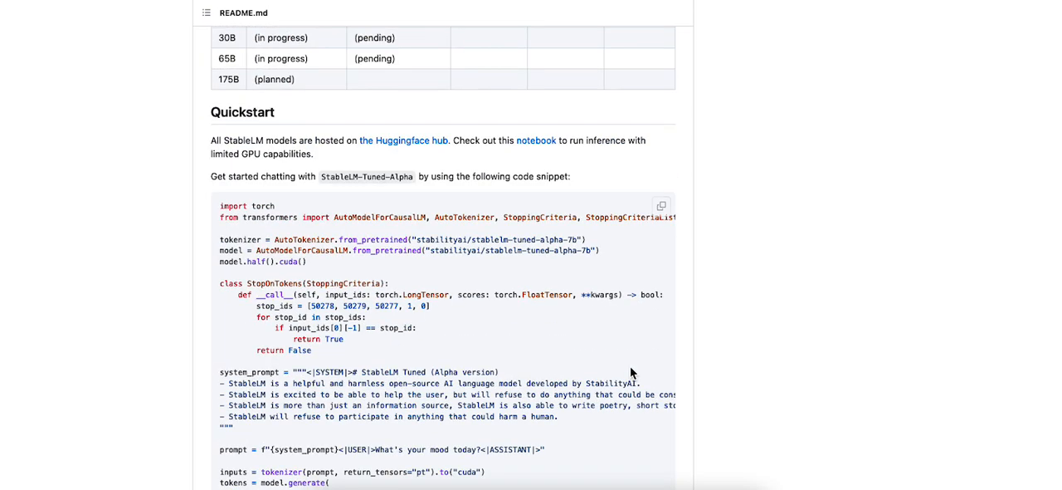
mouse_move(402, 146)
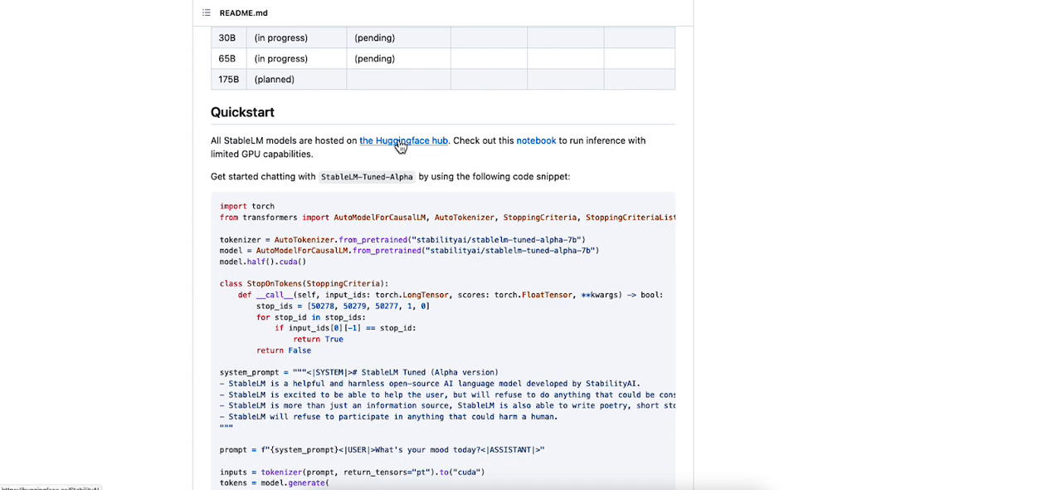
left_click(405, 139)
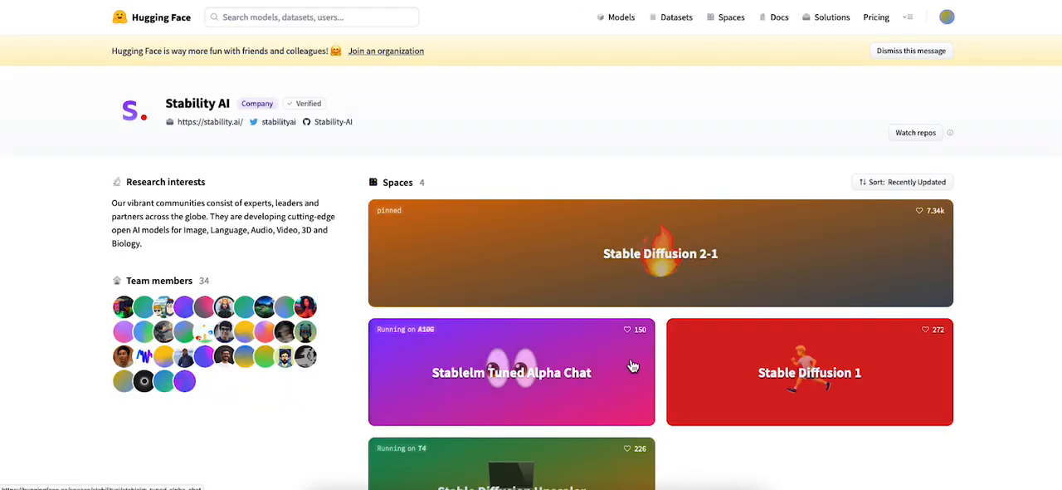
Launch the Stablelm Tuned Alpha Chat space from Stability AI's spaces
scroll("down", 3)
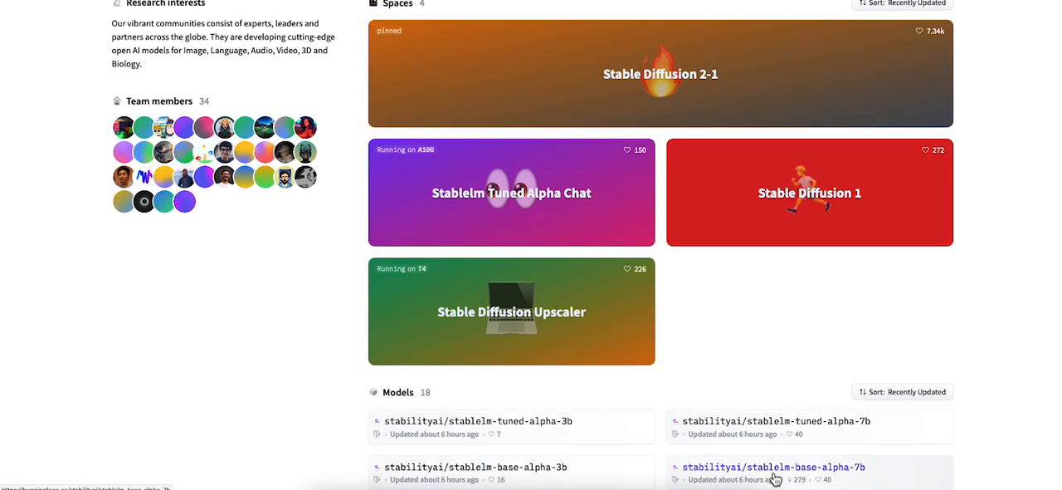
mouse_move(521, 216)
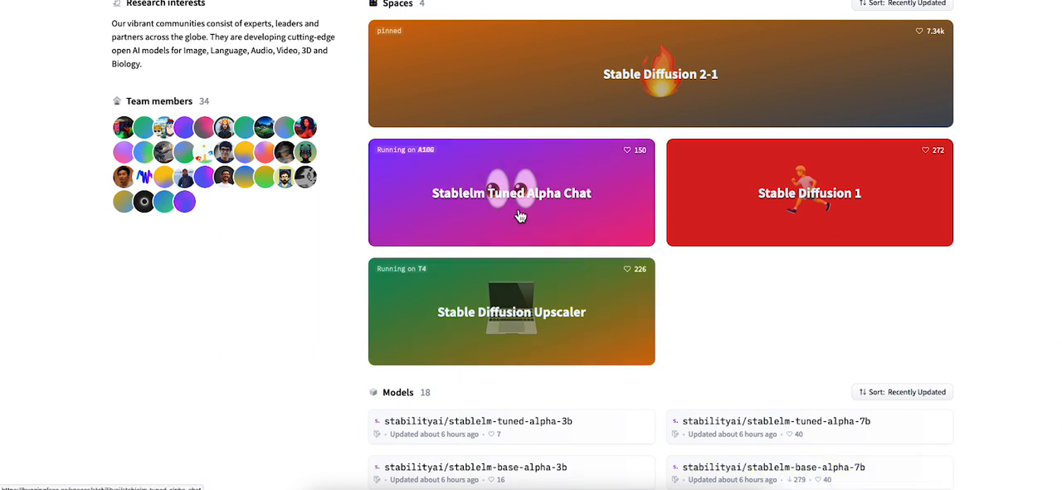
left_click(511, 193)
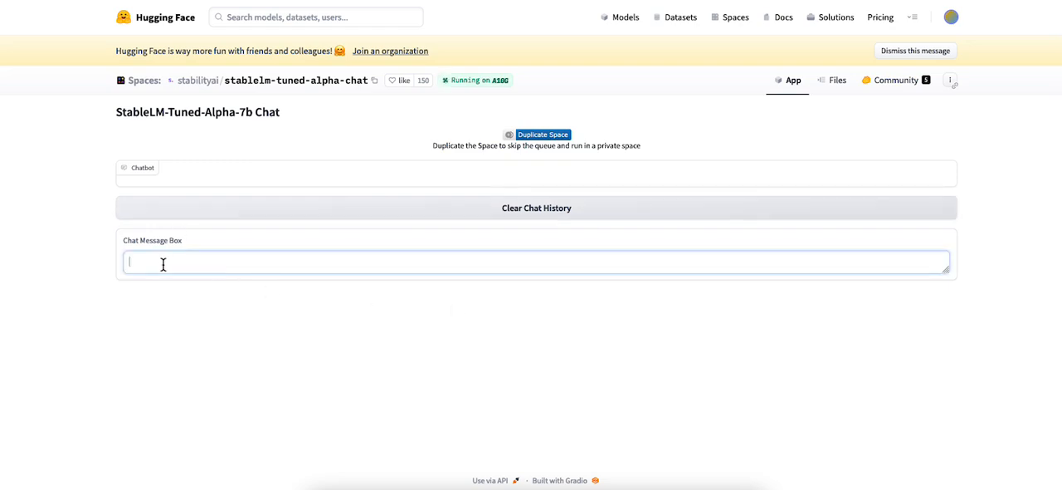
Send 'hello', then ask 'How are you different from chatgpt?' in the chat
key("Return")
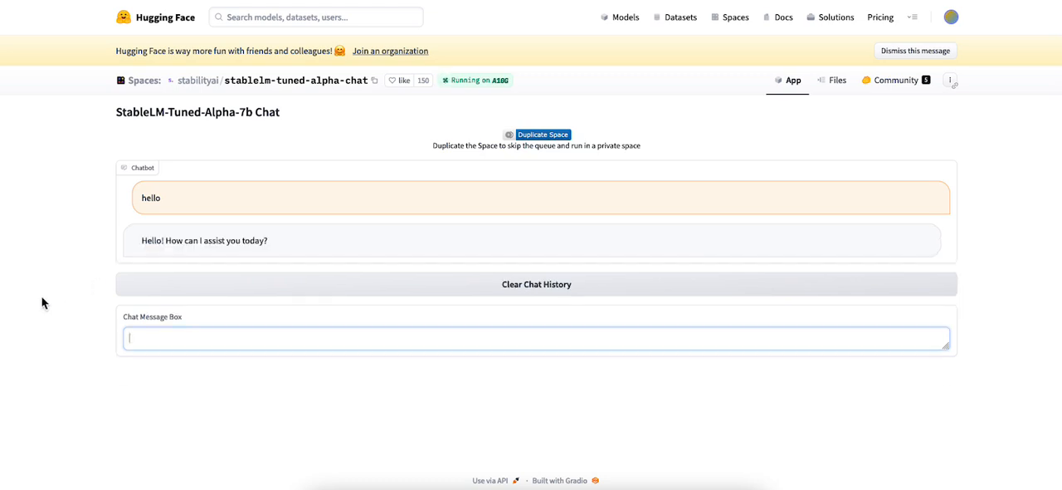
mouse_move(105, 322)
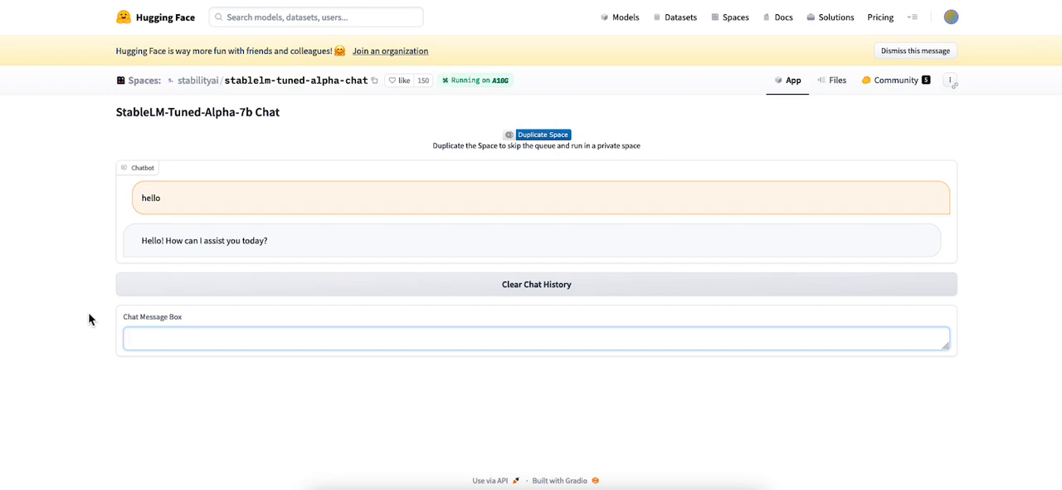
type("How a")
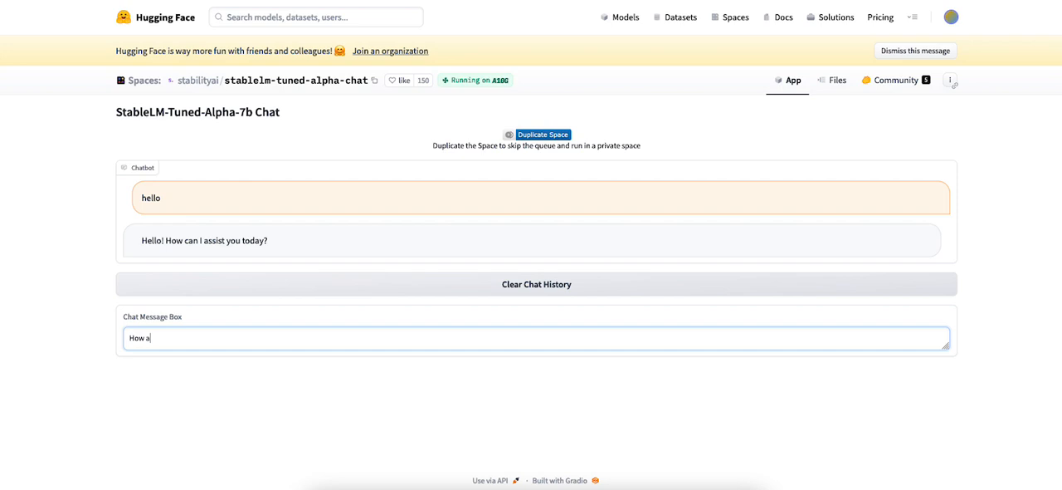
type("re you different from chat")
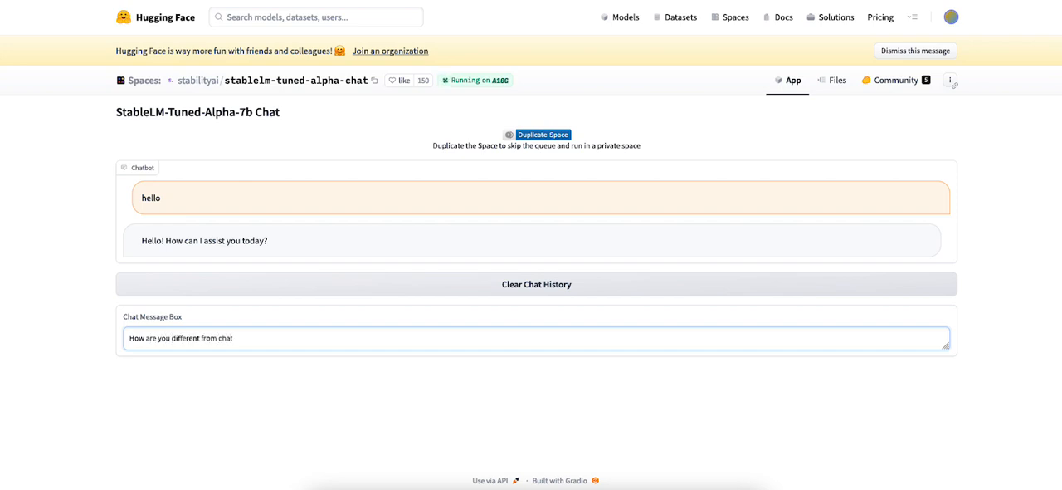
type("gpt?")
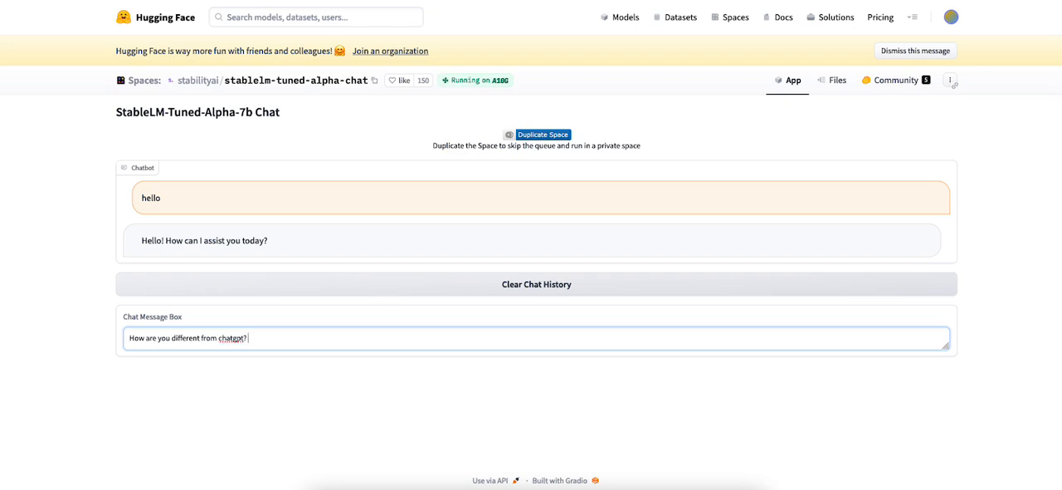
key("Return")
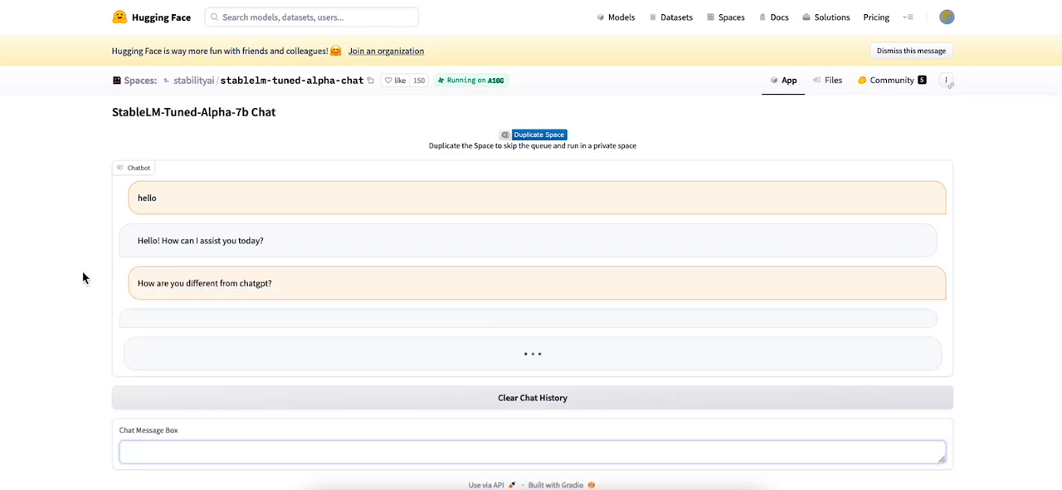
Read the chatbot's generated reply describing itself as a human-like language model
left_click(531, 452)
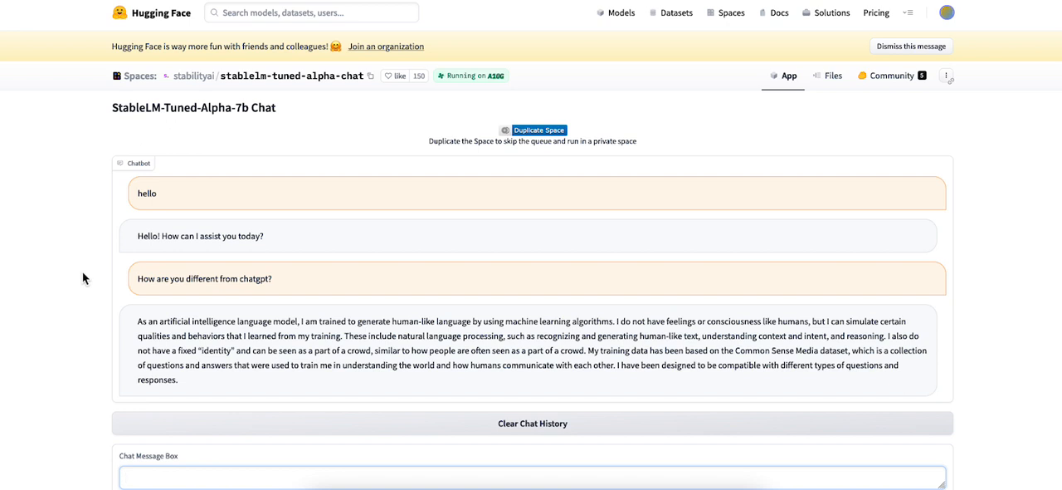
left_click(531, 477)
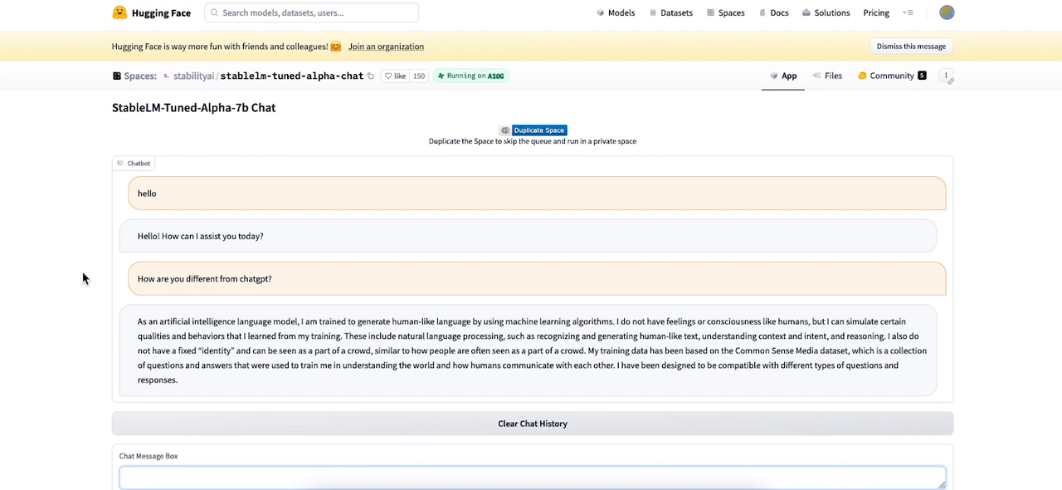
mouse_move(138, 282)
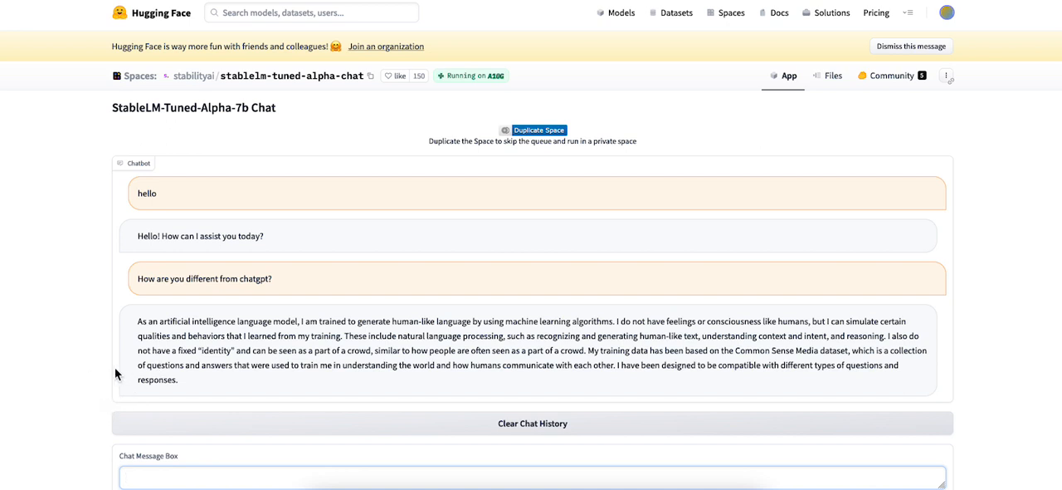
scroll("down", 3)
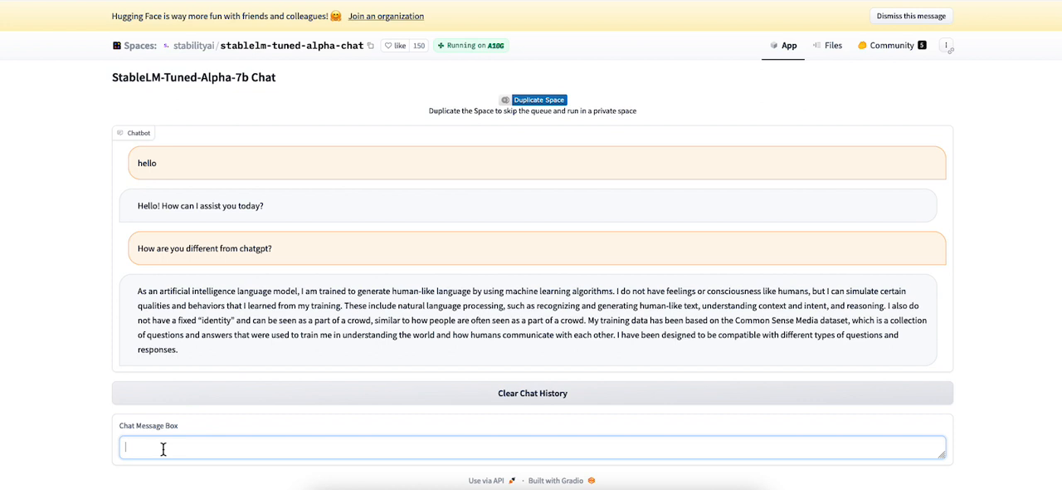
Ask the chat 'are you better than chatgpt?' and get its answer
type("are you bet")
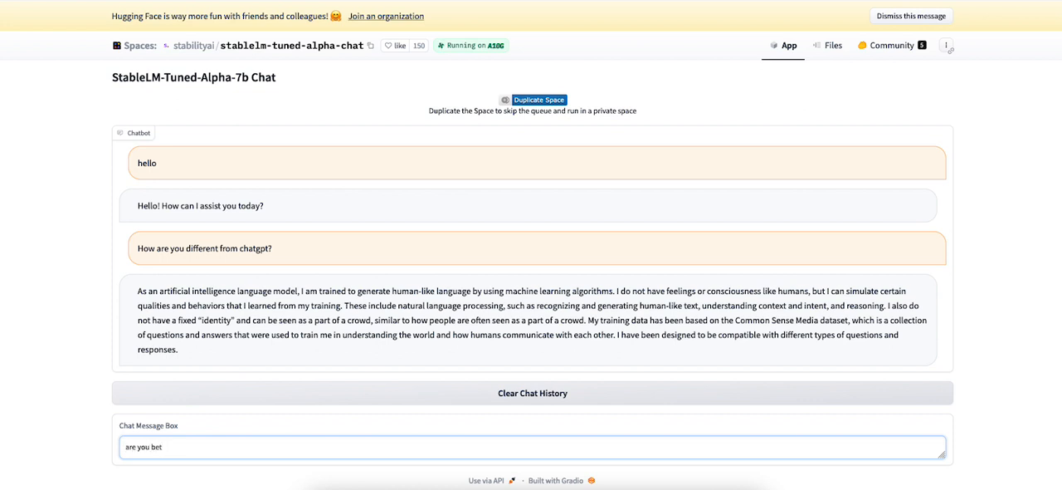
type("ter than chatgp")
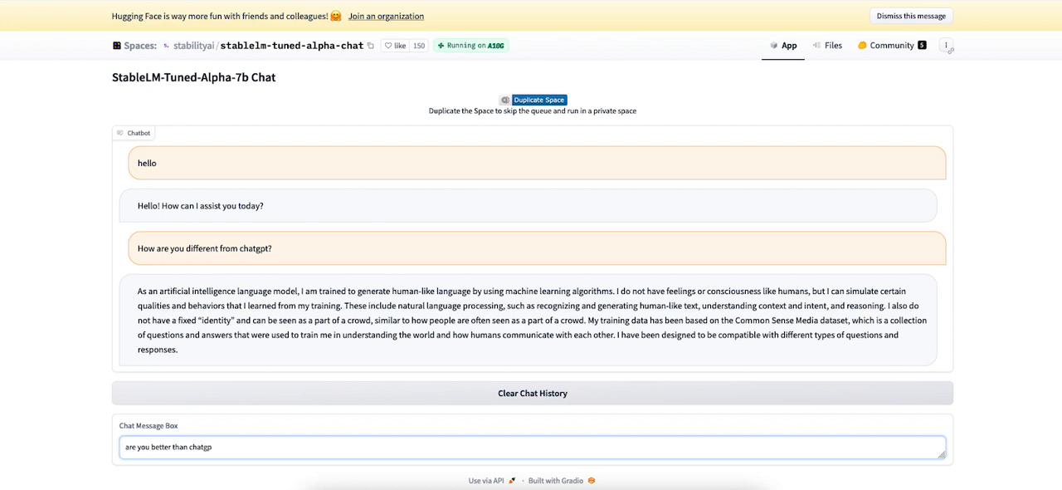
key("Return")
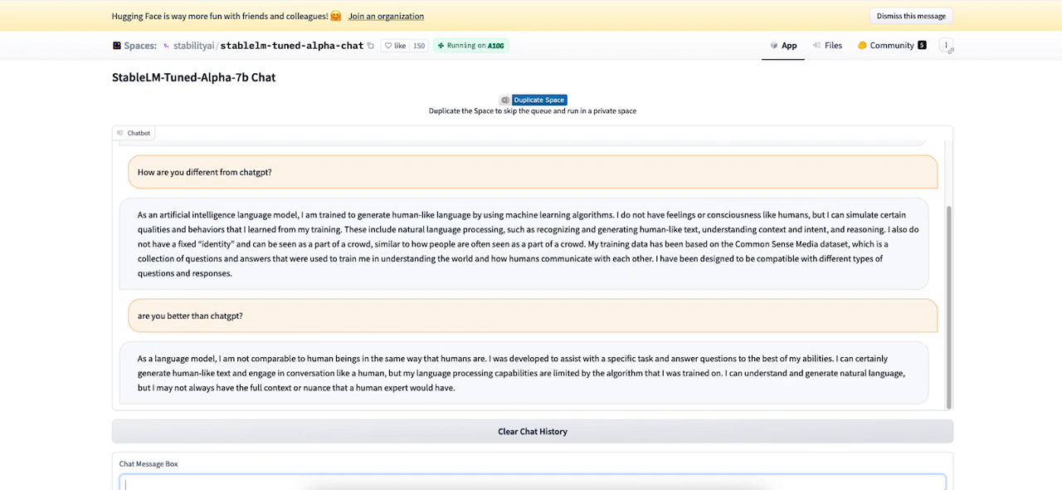
mouse_move(242, 415)
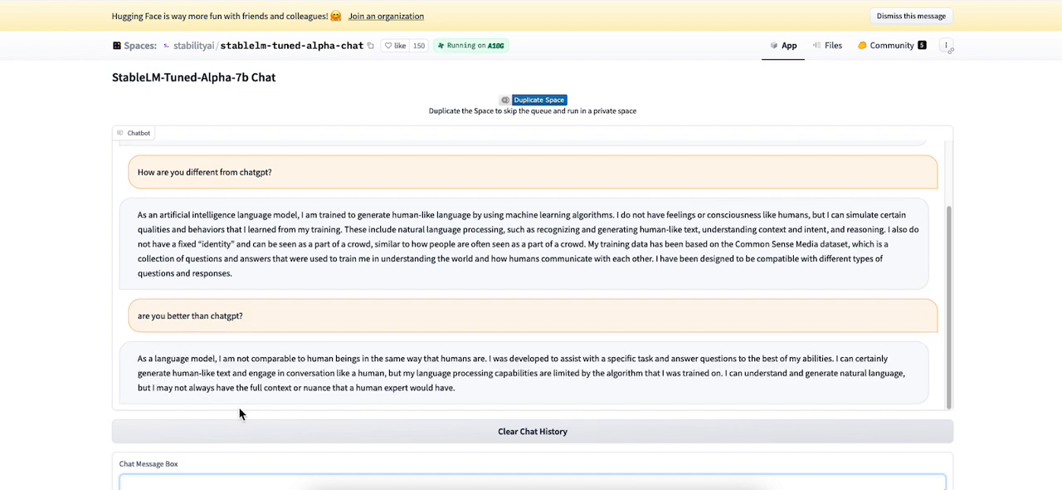
mouse_move(245, 405)
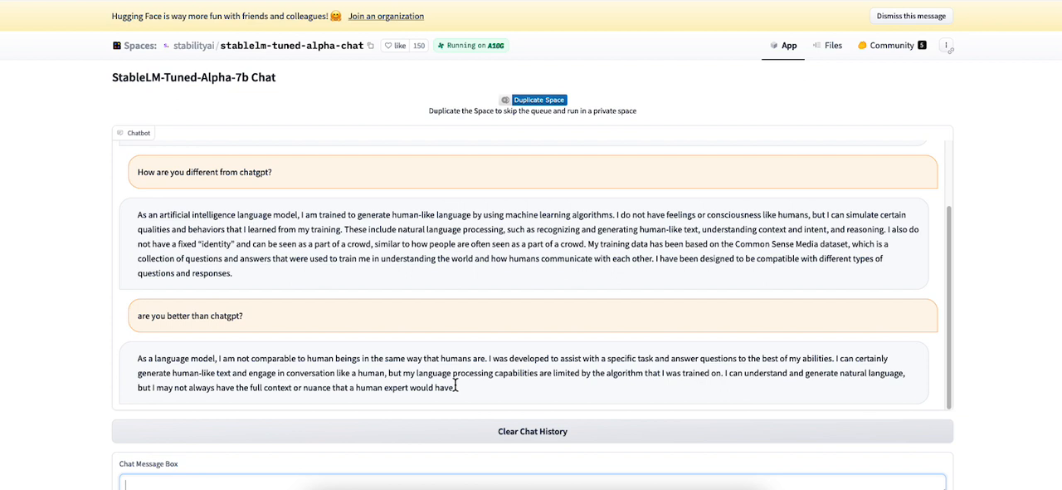
mouse_move(421, 17)
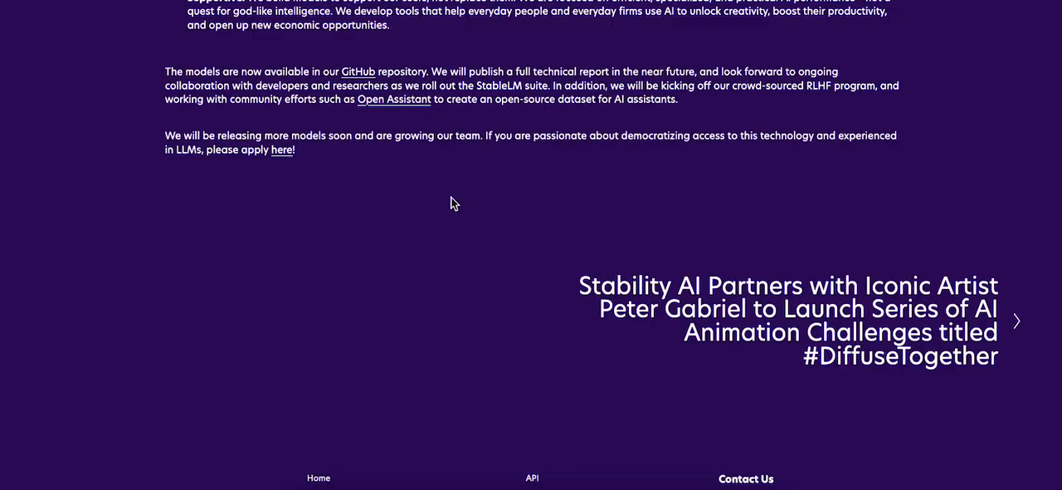
Scroll through the StableLM announcement and its example chat screenshots, including the rap battle
scroll("up", 3)
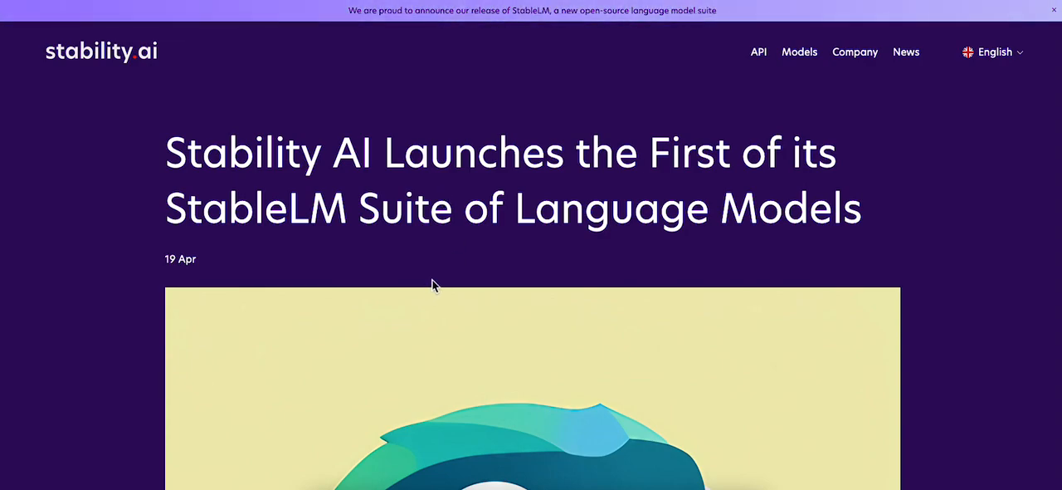
scroll("down", 3)
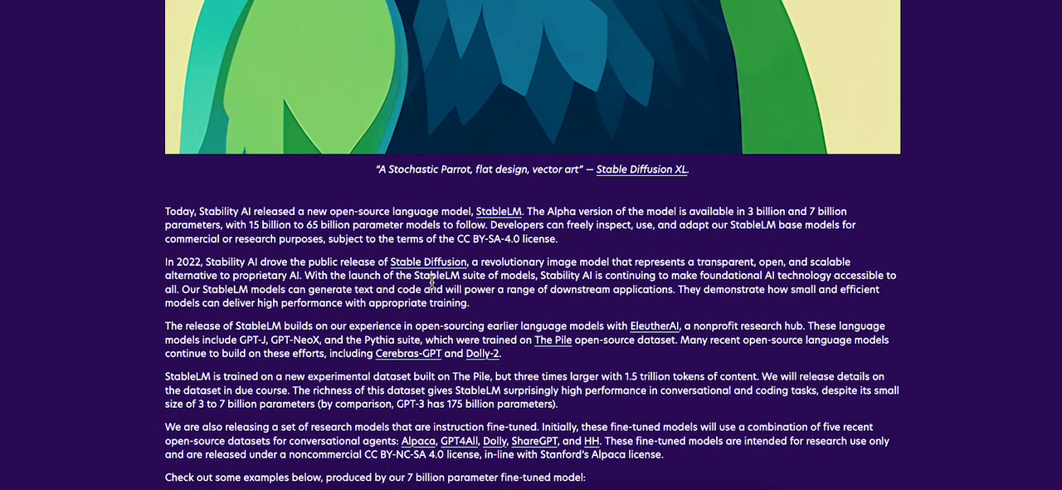
scroll("down", 3)
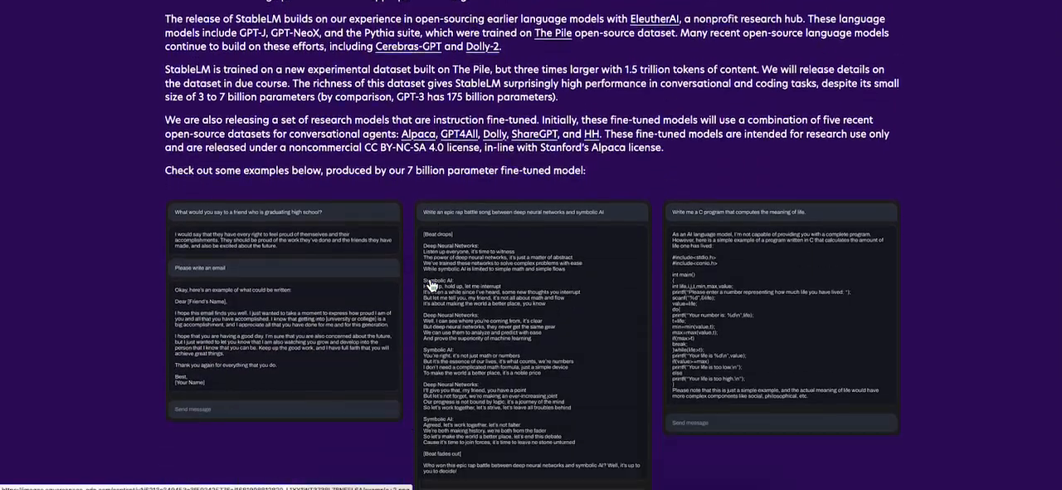
scroll("down", 3)
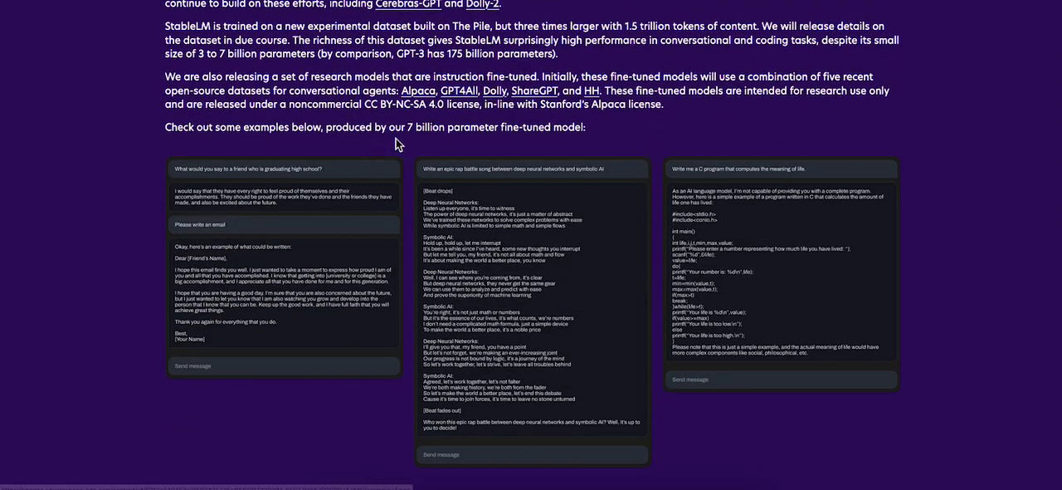
mouse_move(485, 299)
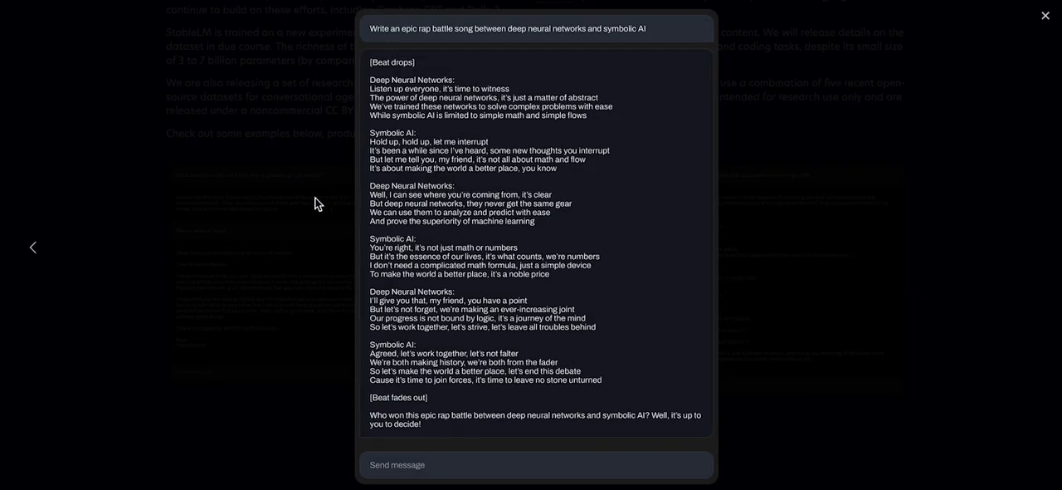
mouse_move(471, 226)
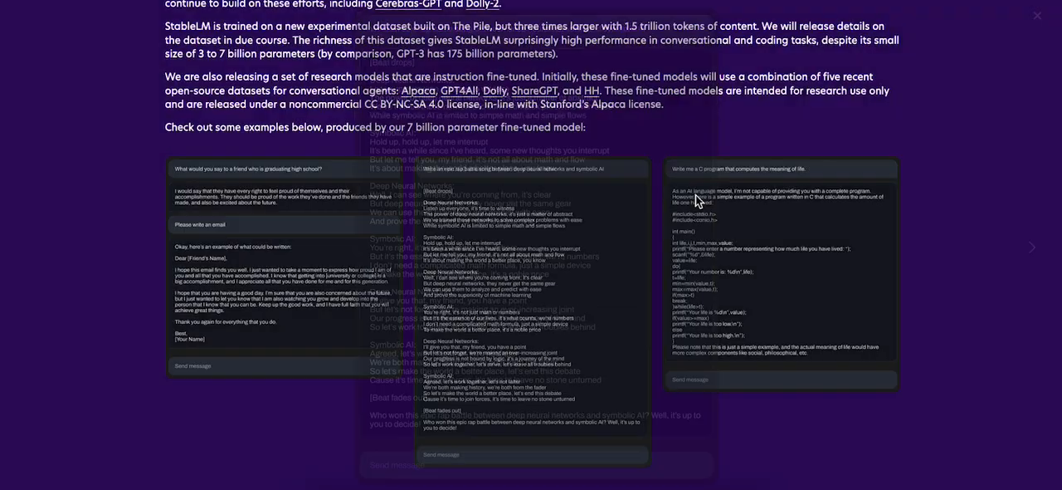
scroll("down", 3)
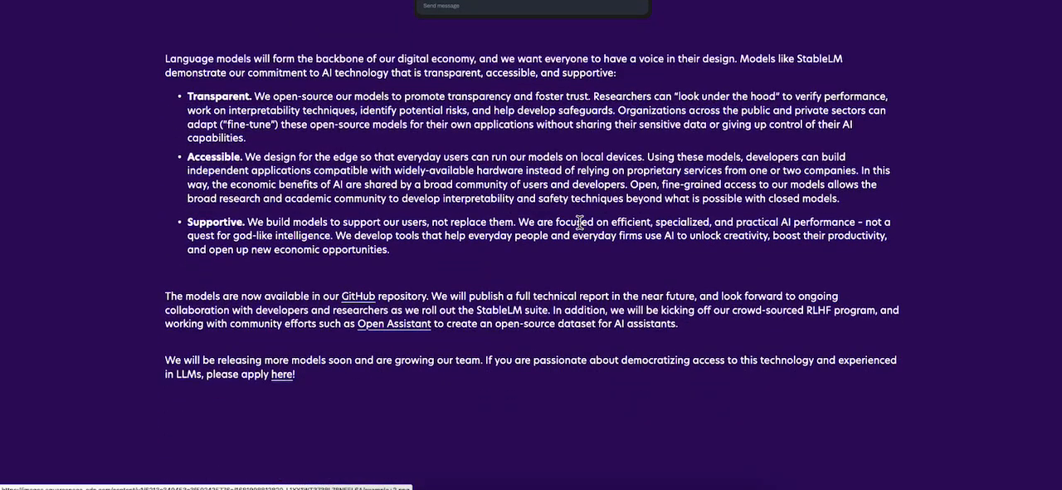
scroll("down", 3)
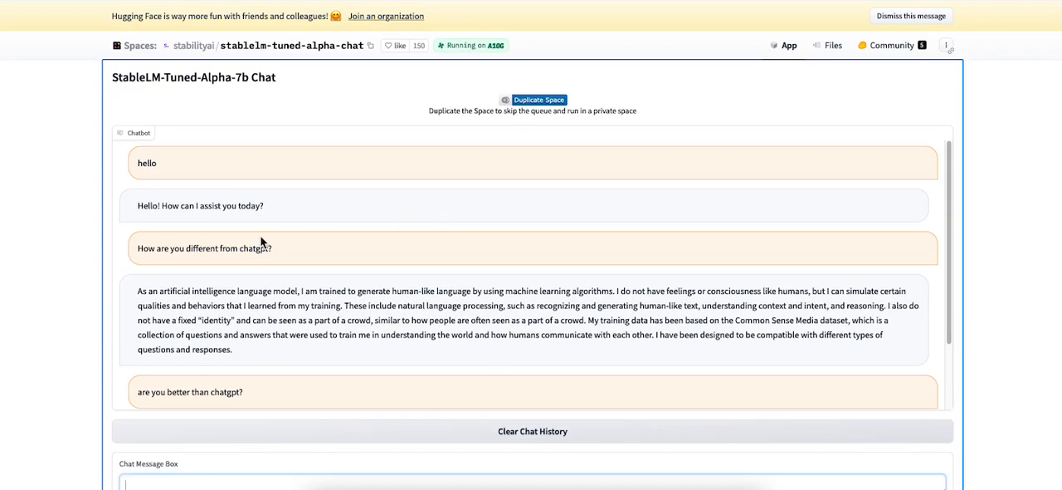
mouse_move(501, 290)
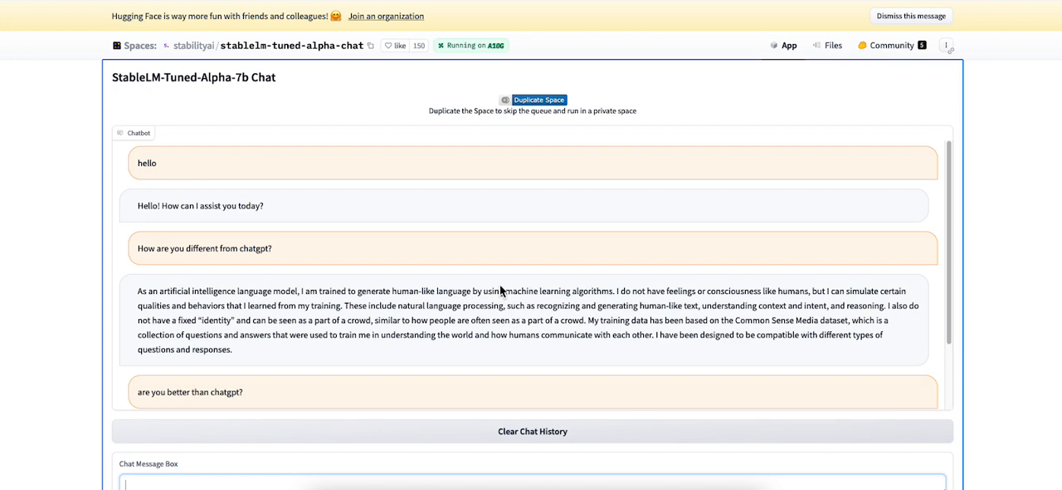